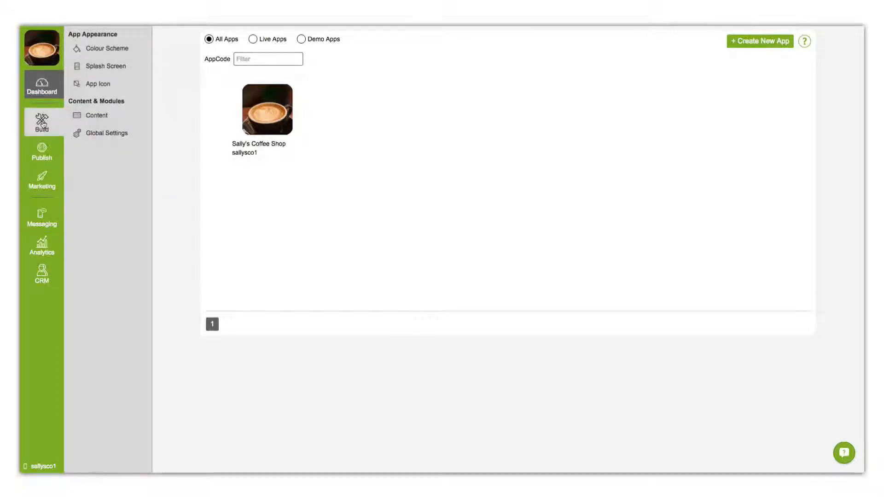
Step: Search the welcome wizard for a Facebook page named 'Sail'
left_click(41, 151)
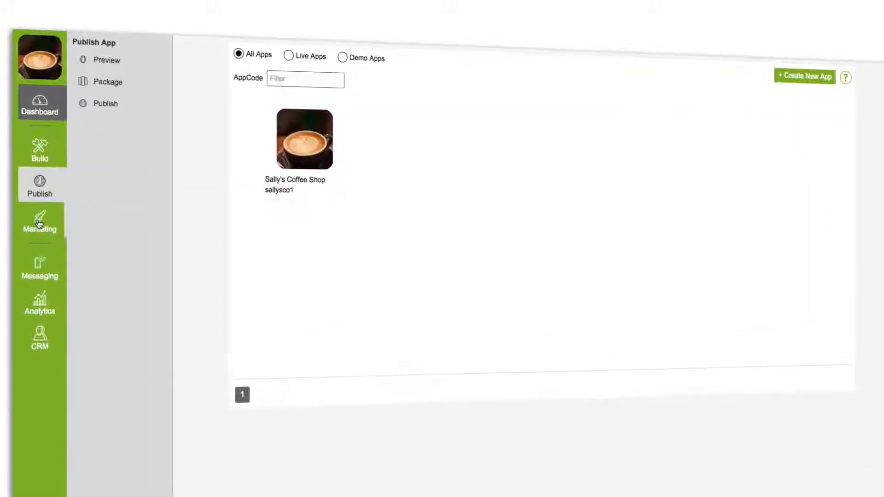
left_click(39, 220)
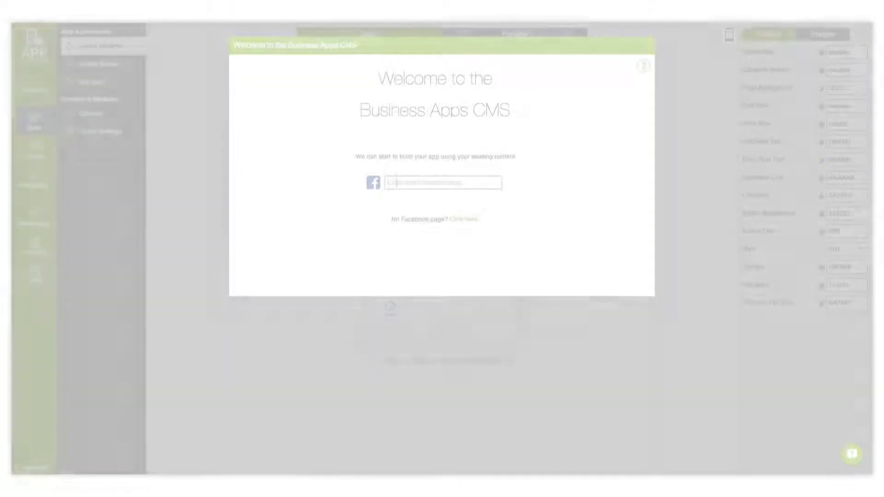
type("Sail")
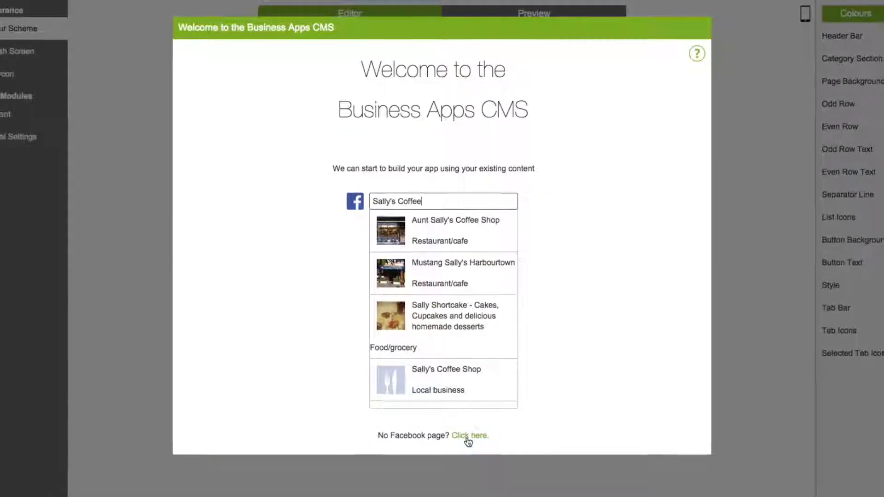
Step: Skip the Facebook import and page through the prebuilt app templates
left_click(470, 435)
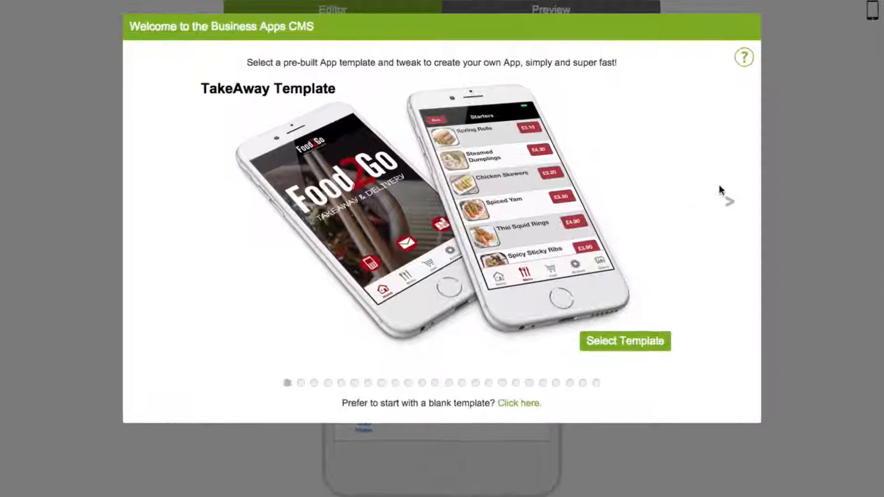
left_click(728, 201)
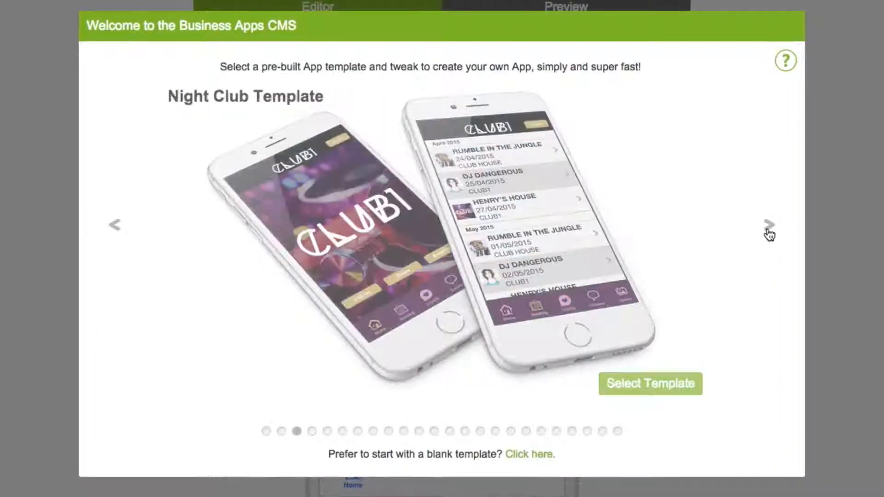
left_click(769, 224)
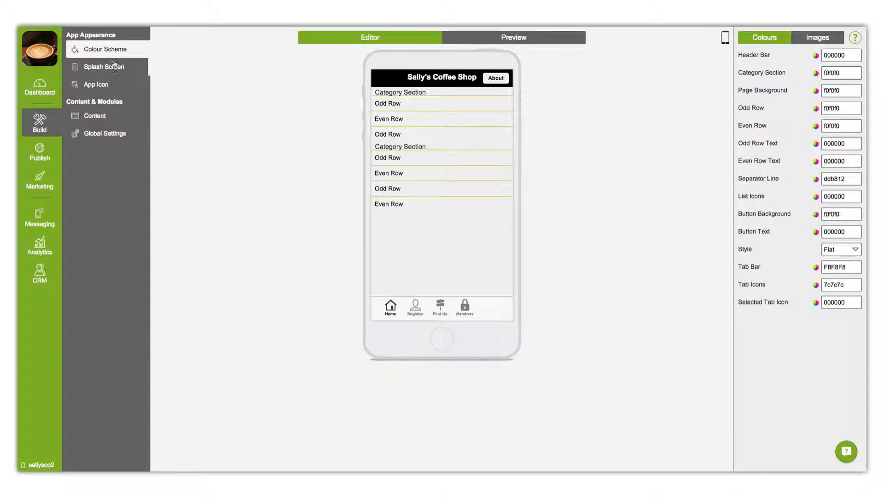
left_click(104, 66)
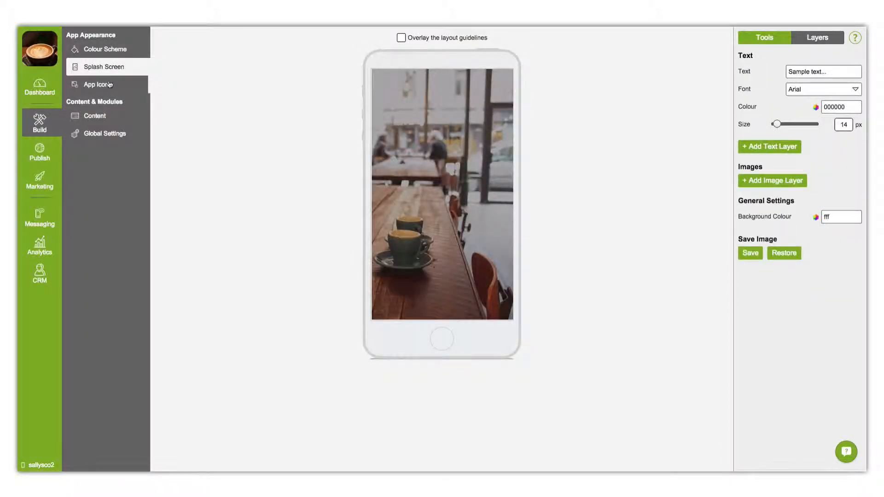
left_click(97, 84)
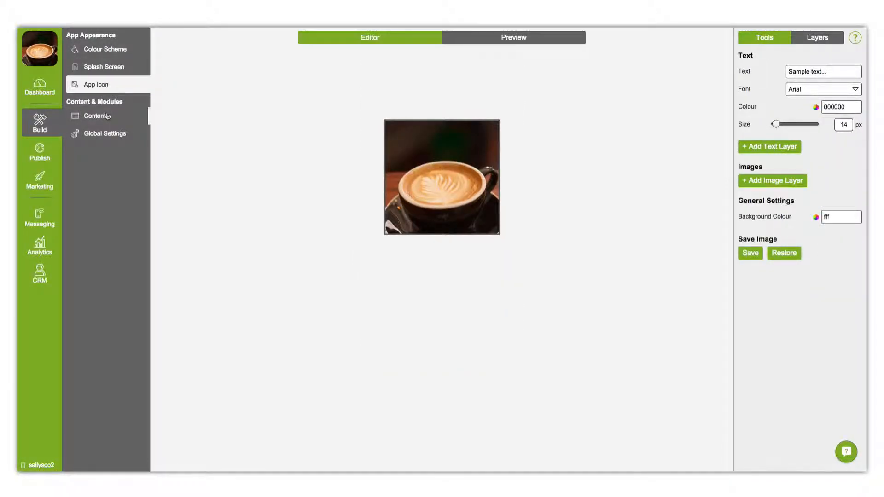
left_click(97, 115)
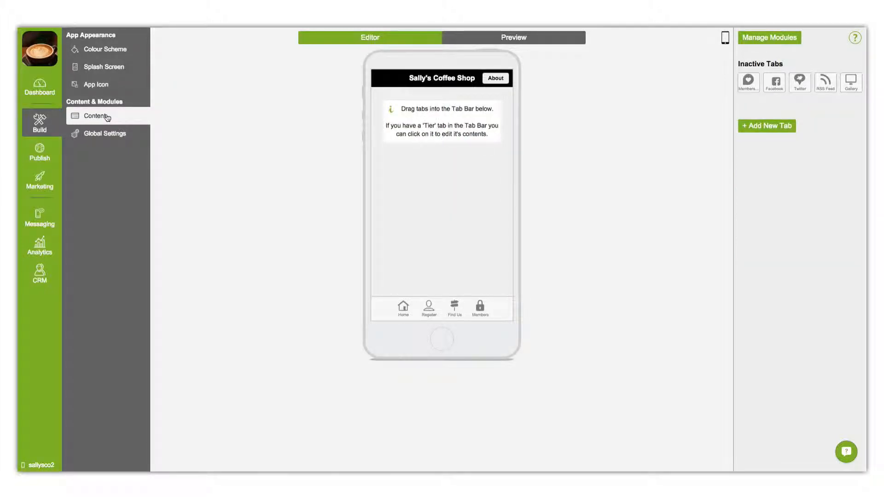
left_click(104, 133)
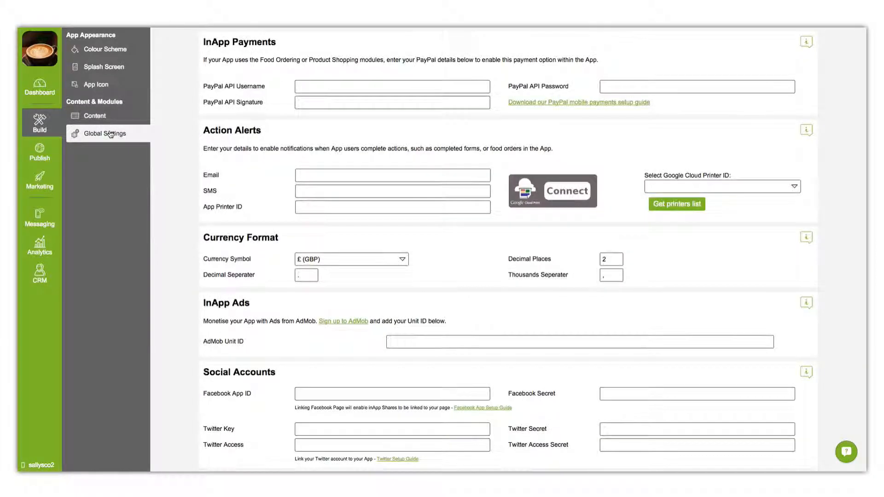
left_click(104, 49)
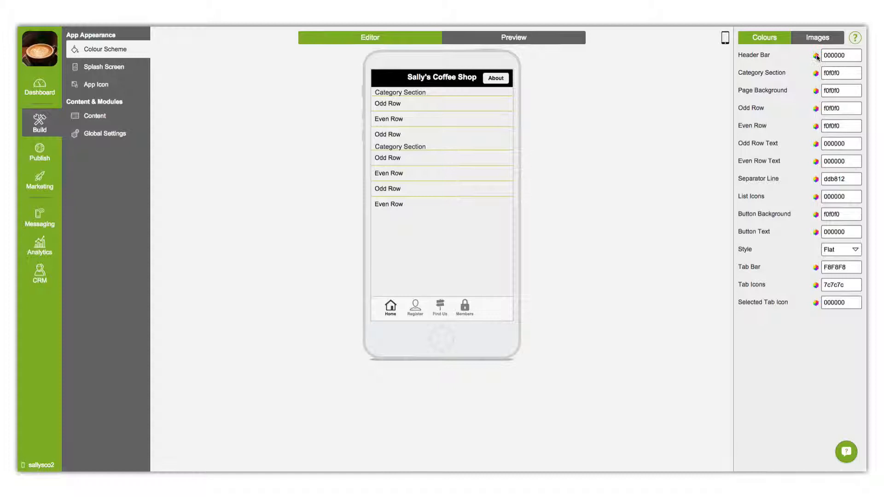
Step: Change the header bar colour swatch from black to a teal shade
left_click(816, 56)
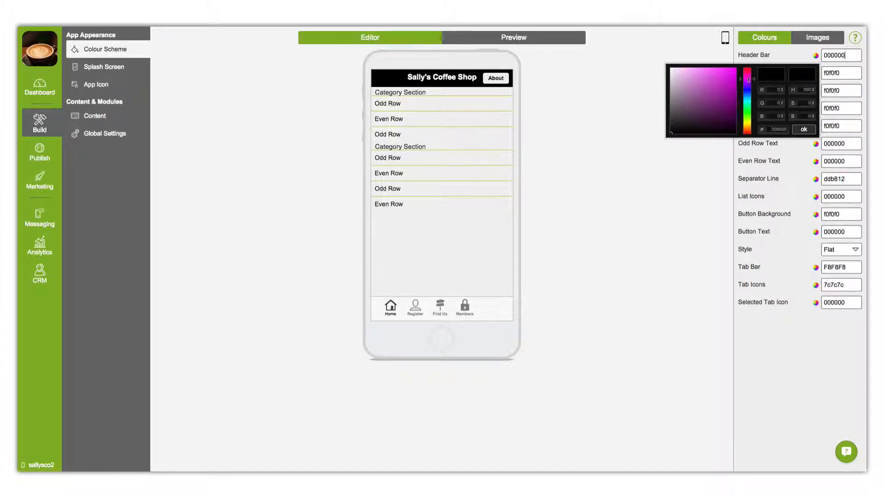
left_click(746, 92)
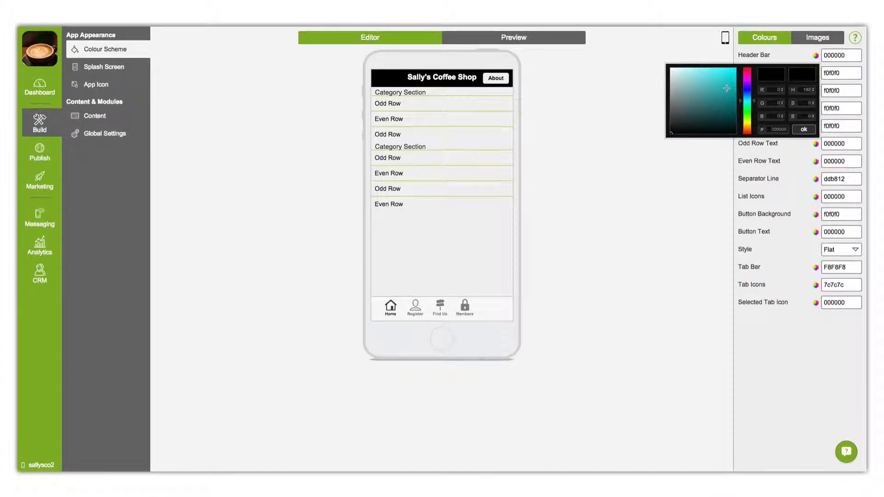
left_click(727, 86)
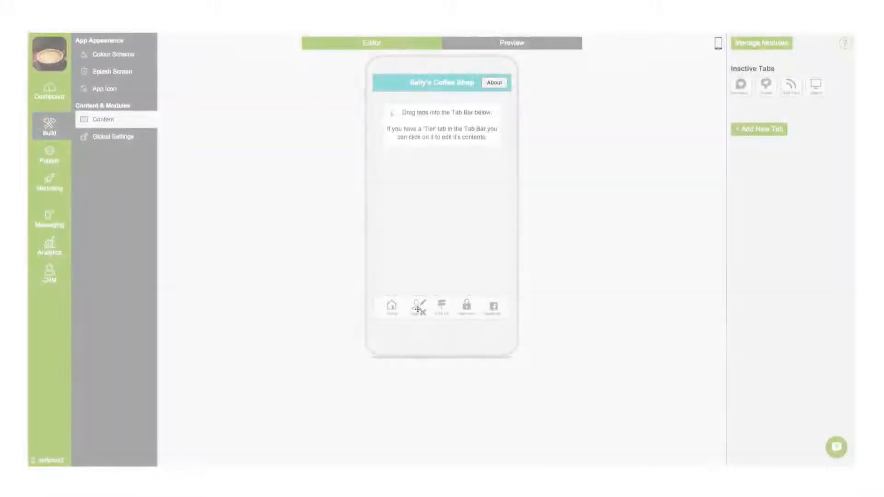
left_click(418, 309)
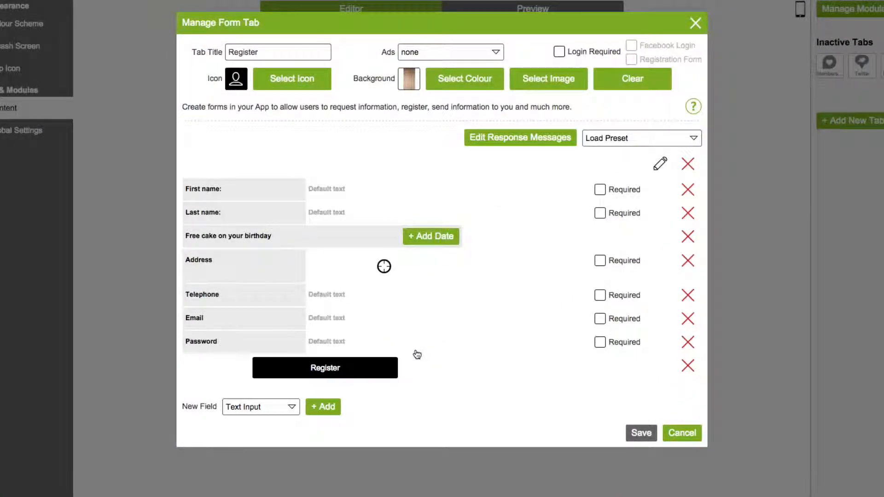
left_click(513, 37)
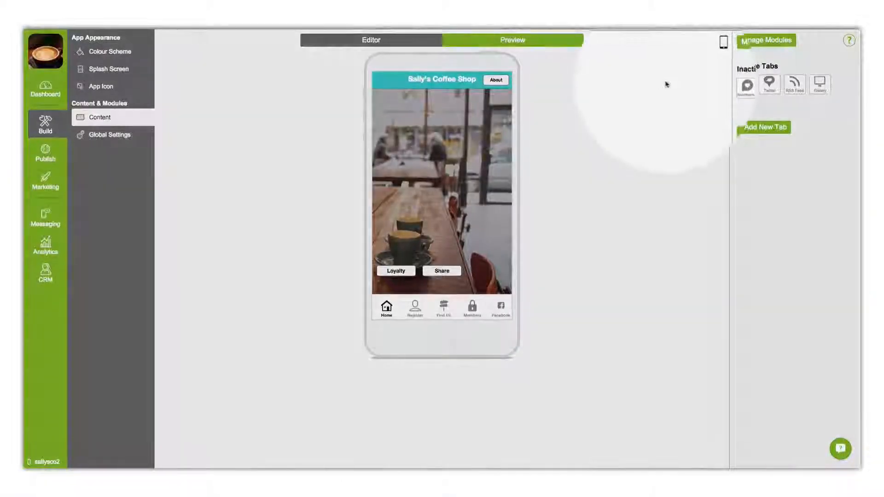
Step: Show the Preview App QR code and the QR Codes marketing page
left_click(724, 43)
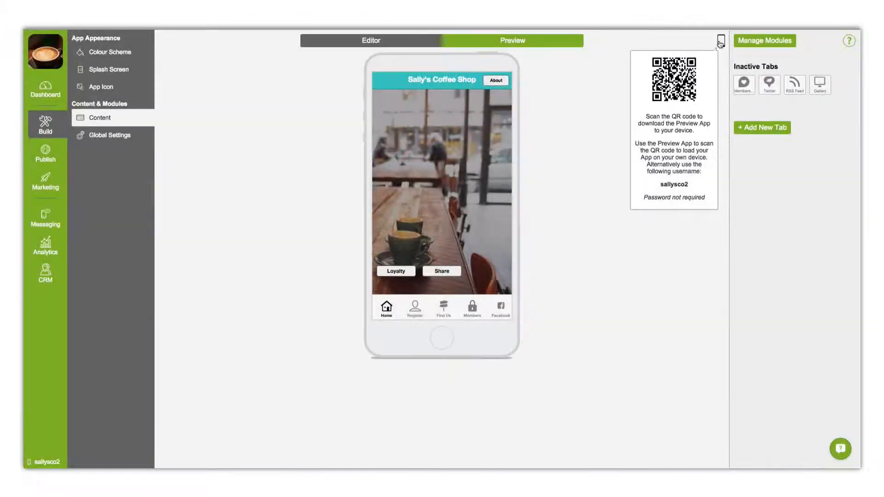
left_click(44, 184)
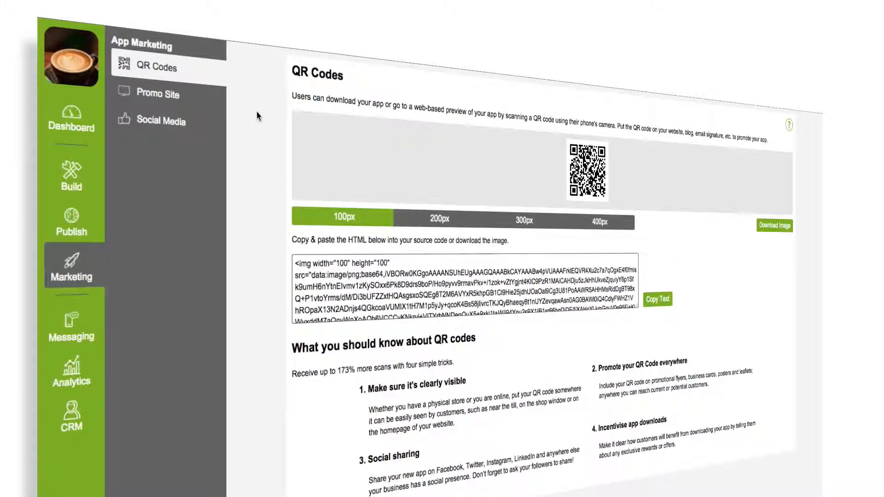
Step: View the Promo Site and Social Media pages, then the Content editor's help video
left_click(156, 93)
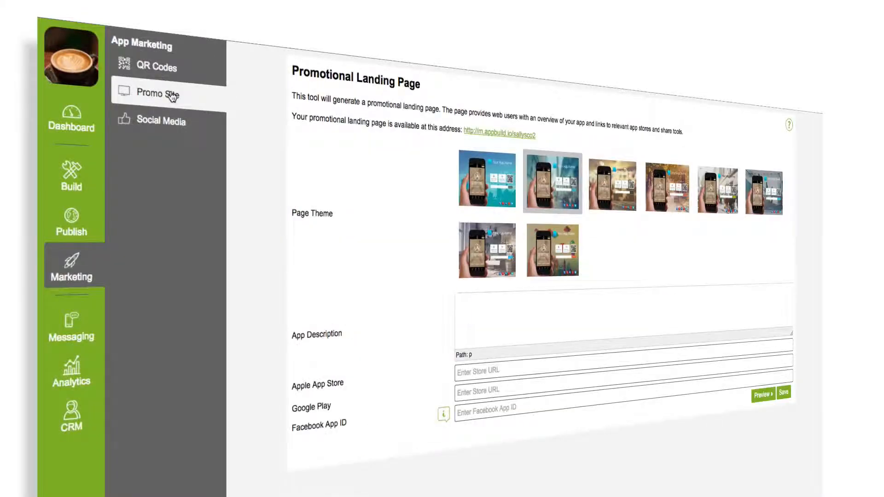
left_click(763, 393)
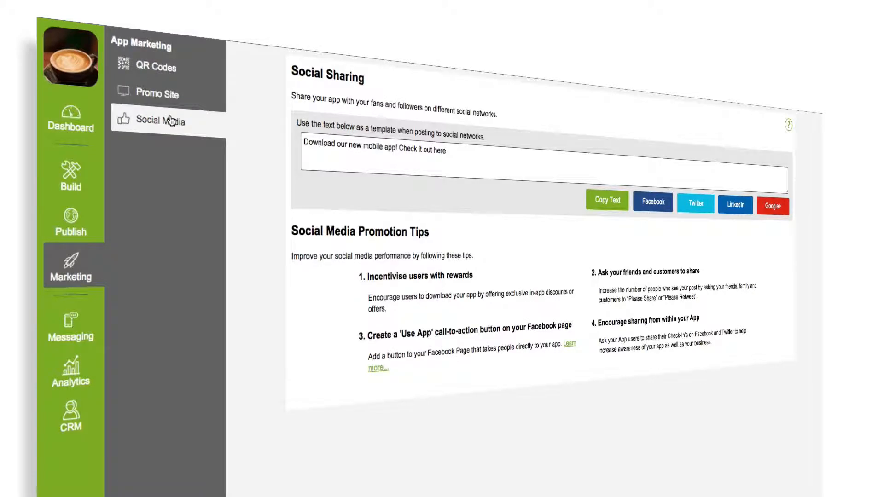
left_click(788, 125)
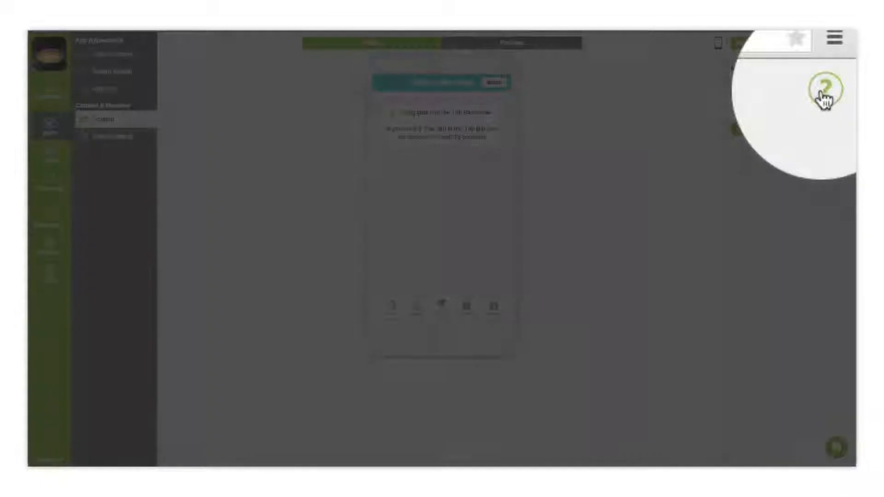
left_click(826, 90)
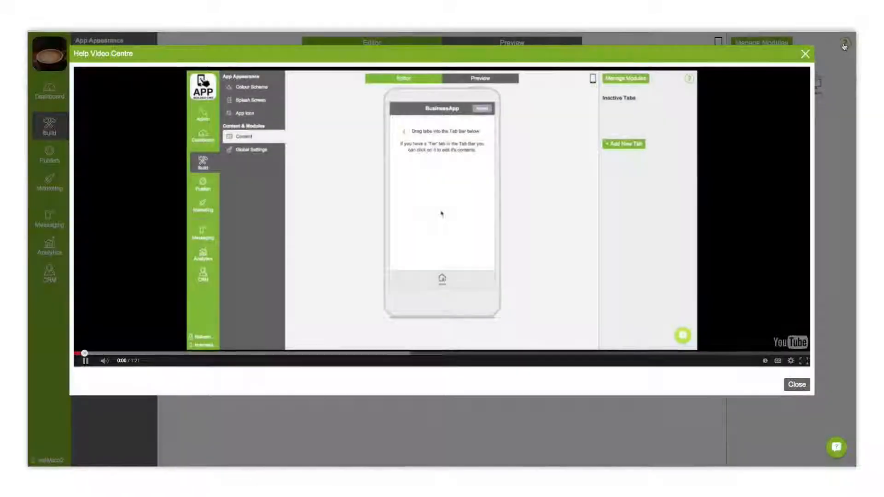